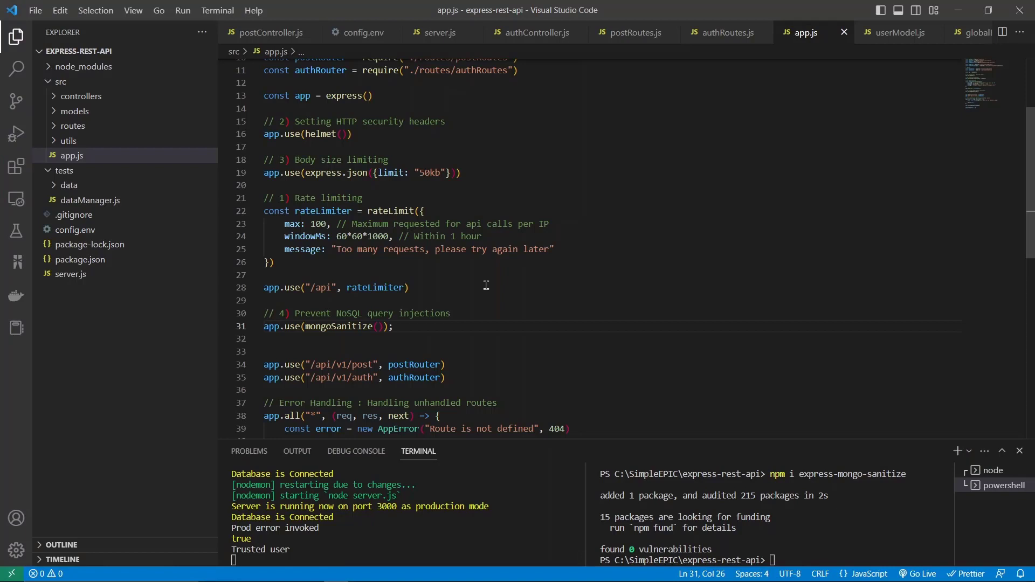
Step: Switch to Postman and review the User login and Get All Posts requests
scroll(down, 3)
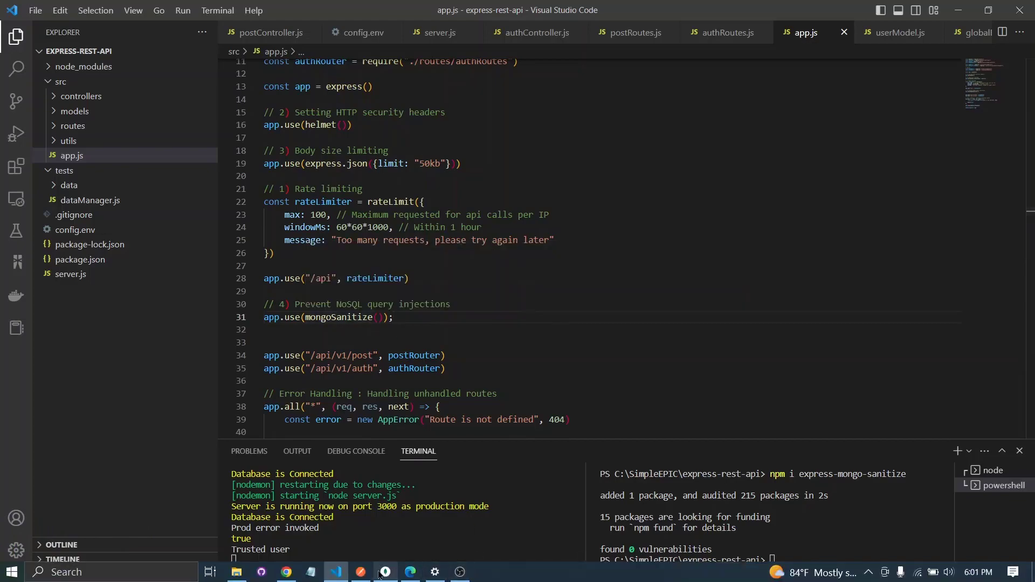
click(386, 571)
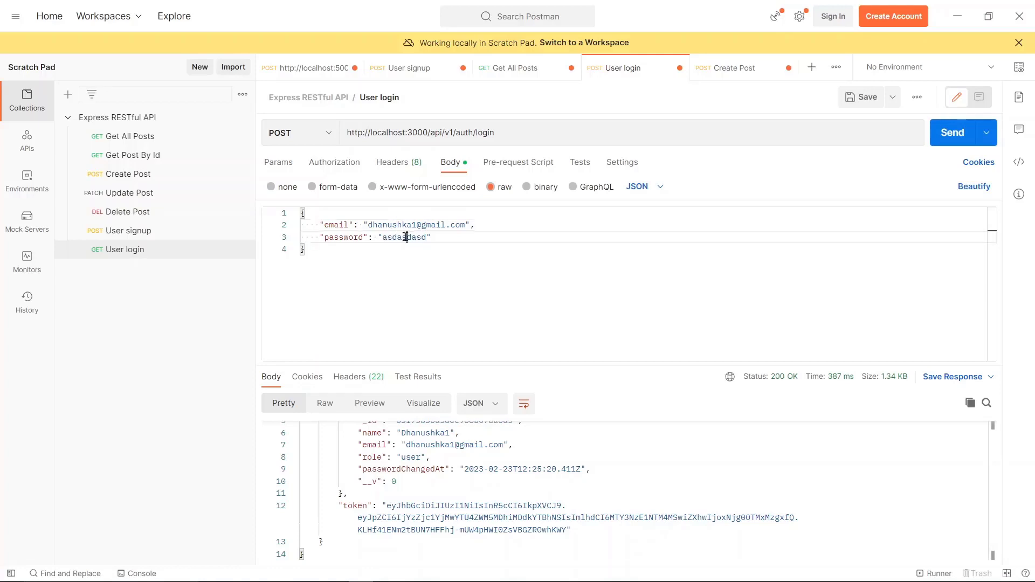
double_click(403, 238)
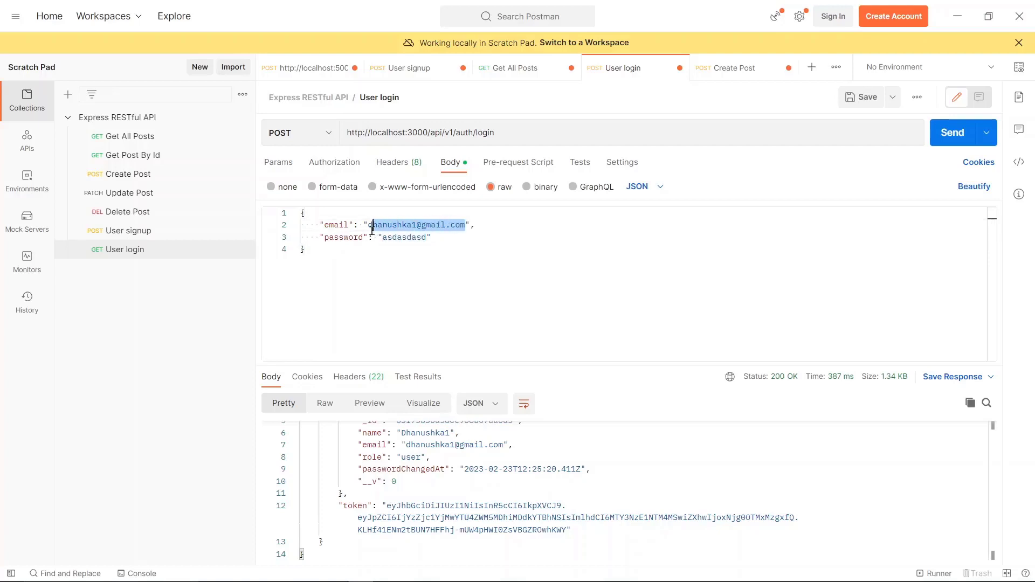
click(511, 68)
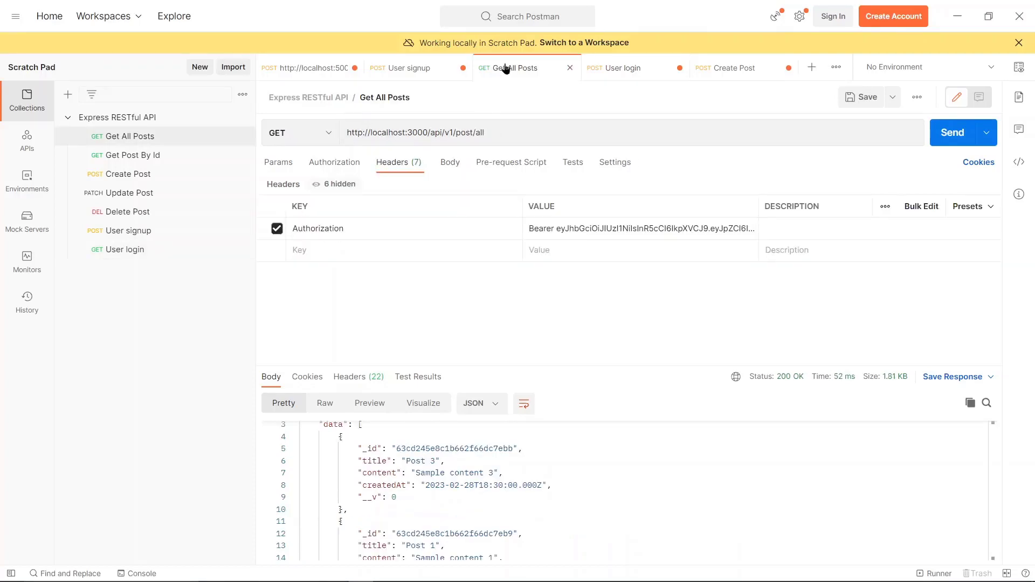
Step: Open the Create Post request and clear its content value
click(732, 67)
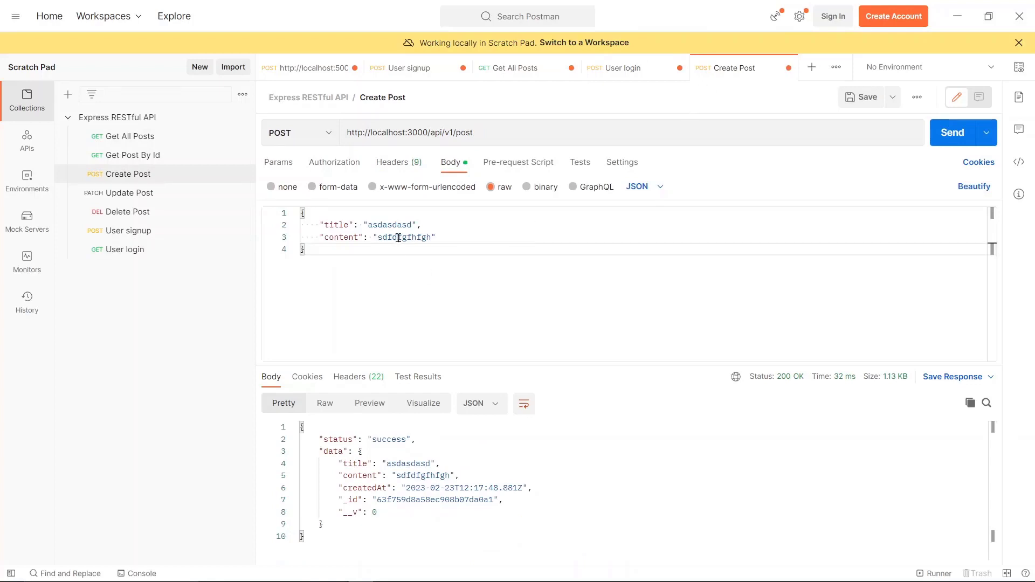
double_click(403, 237)
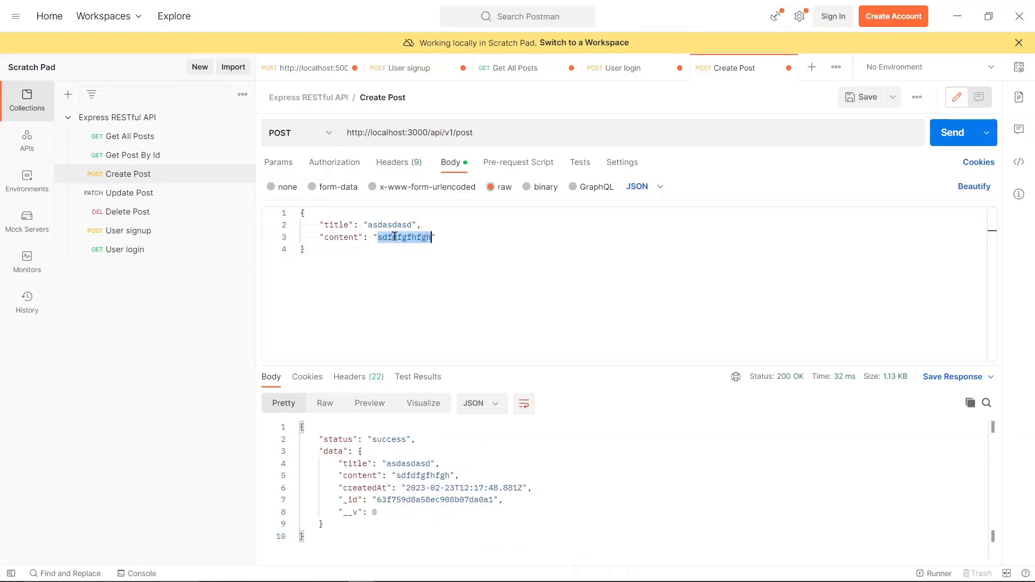
text(<)
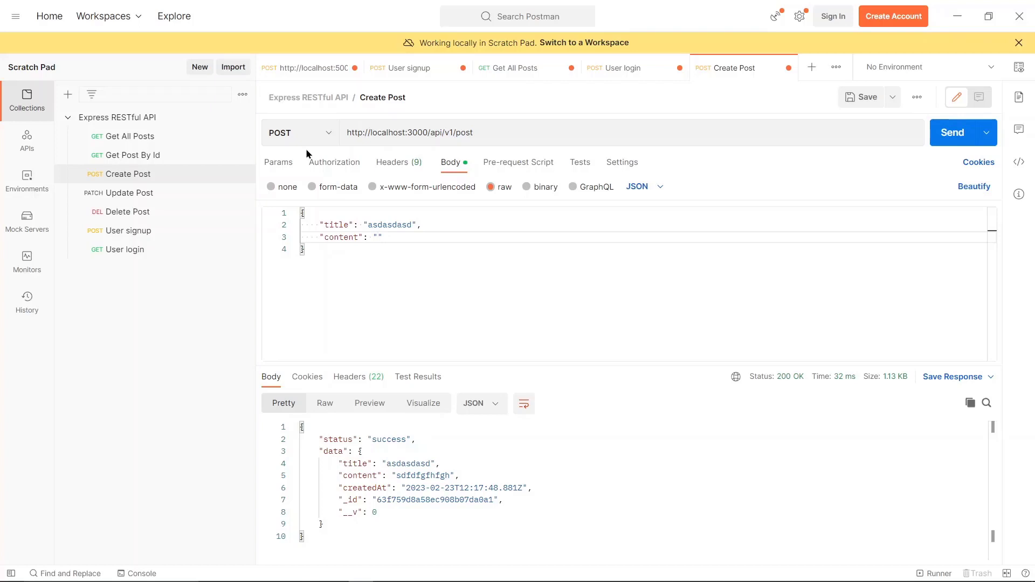
Step: Type the content code '{const i = 3; x++;' into the post body
text({})
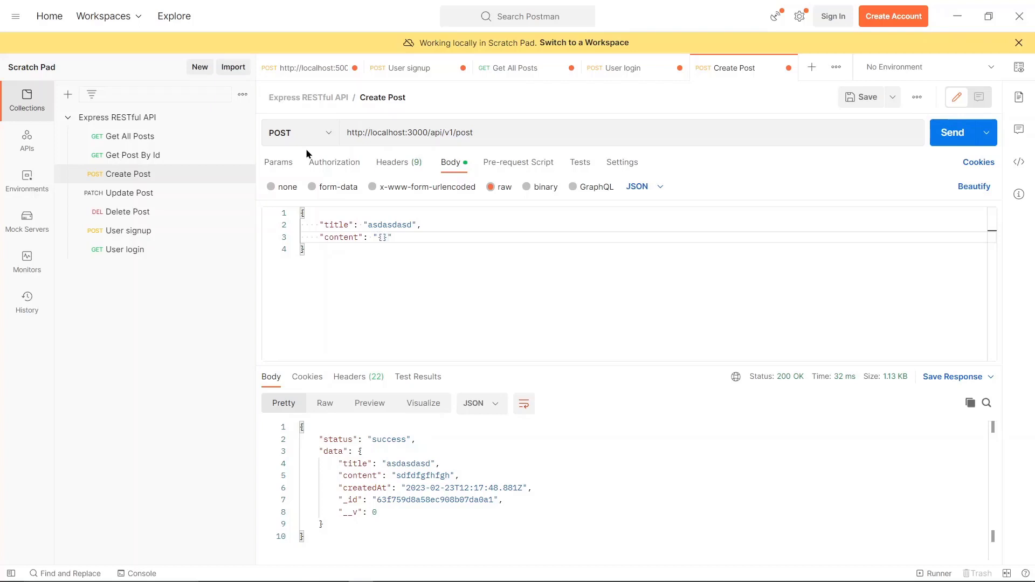
text(const)
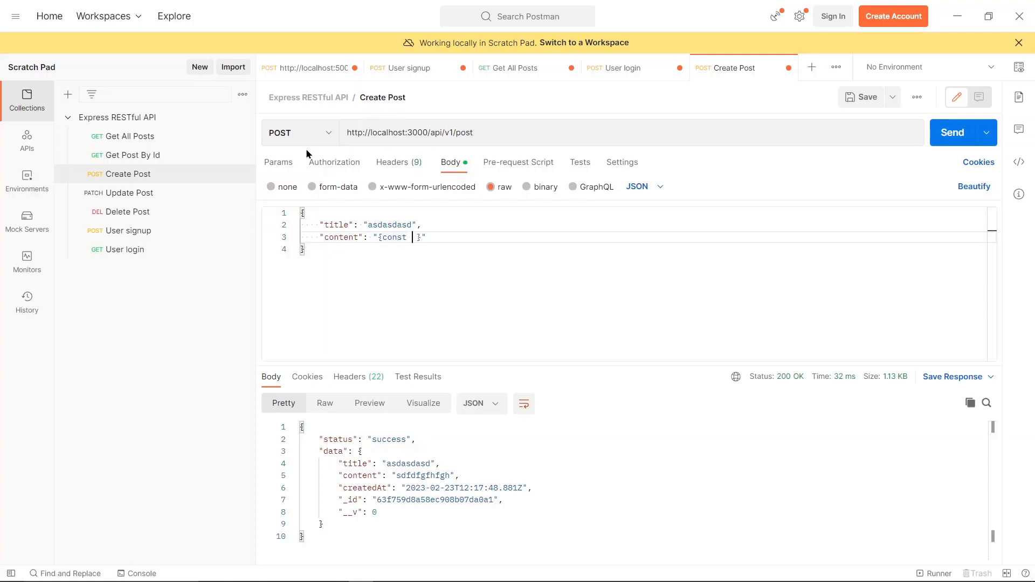
text(i)
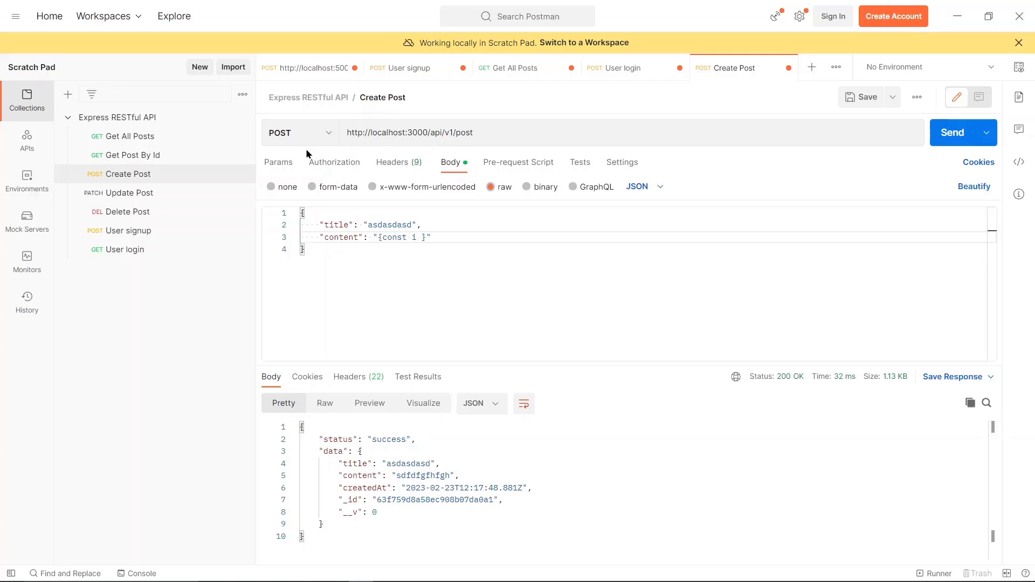
text(= 3)
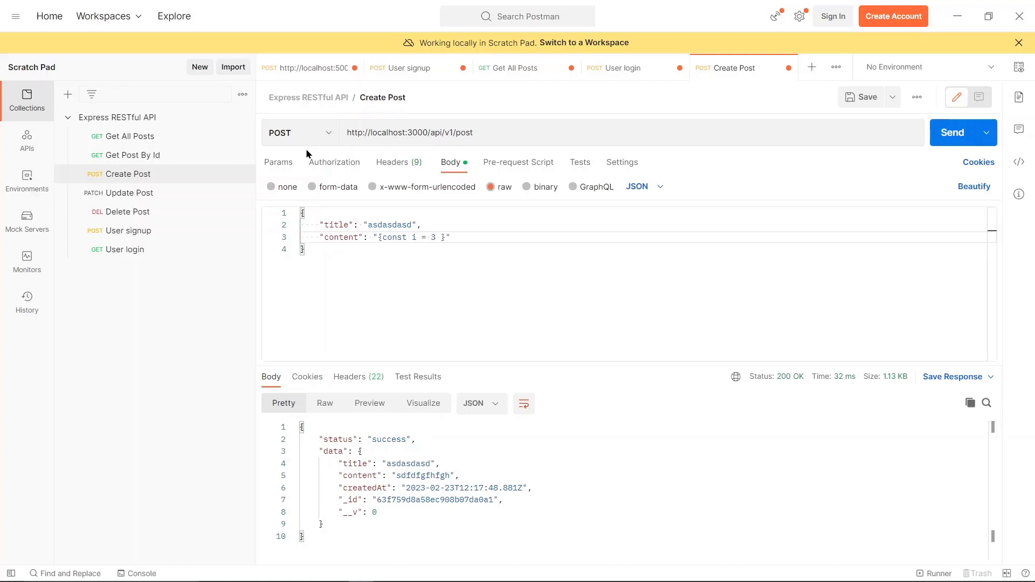
text(; x)
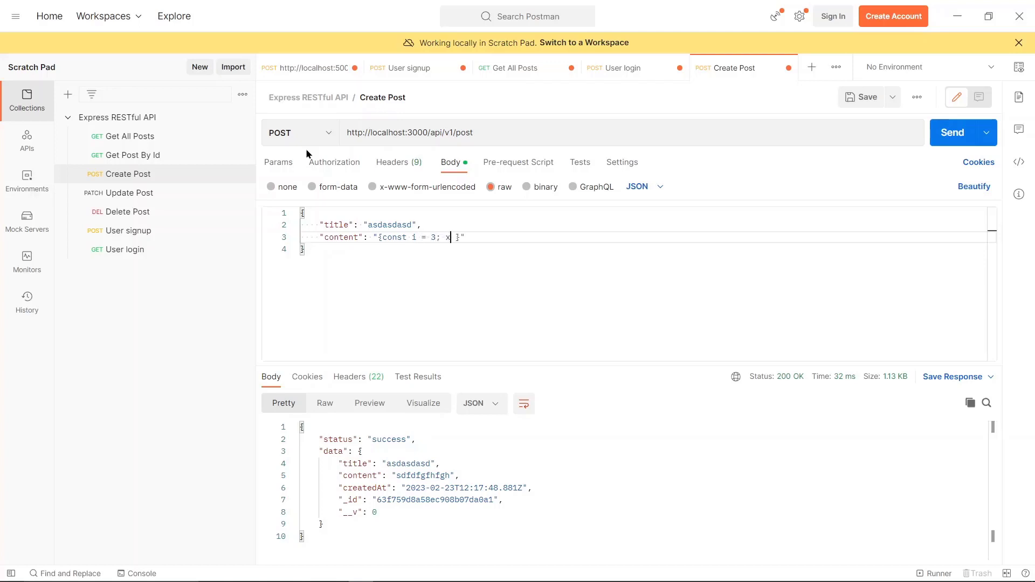
text(++;)
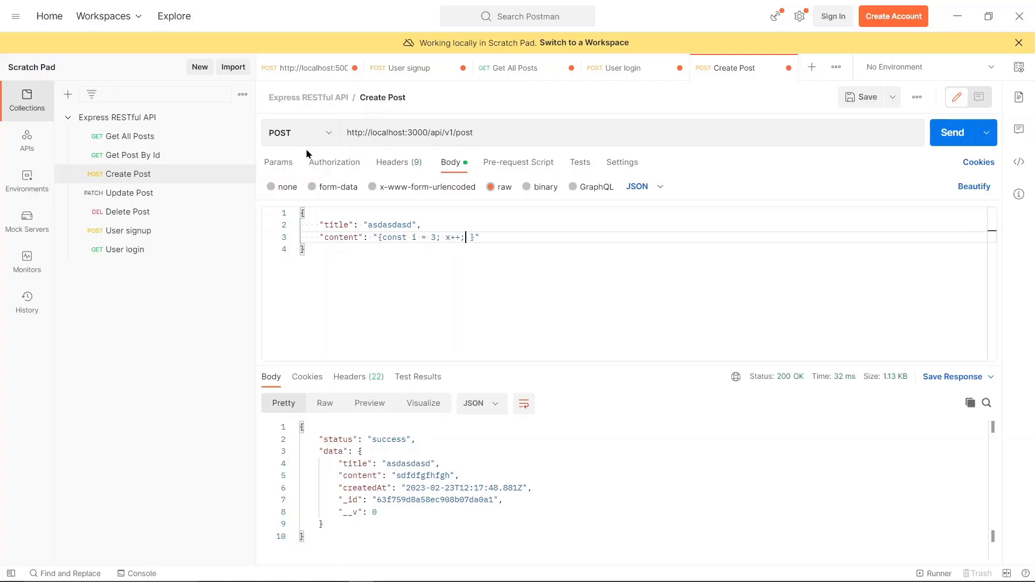
Step: End the content with '</div> }', send Create Post, and highlight the returned content
text(<)
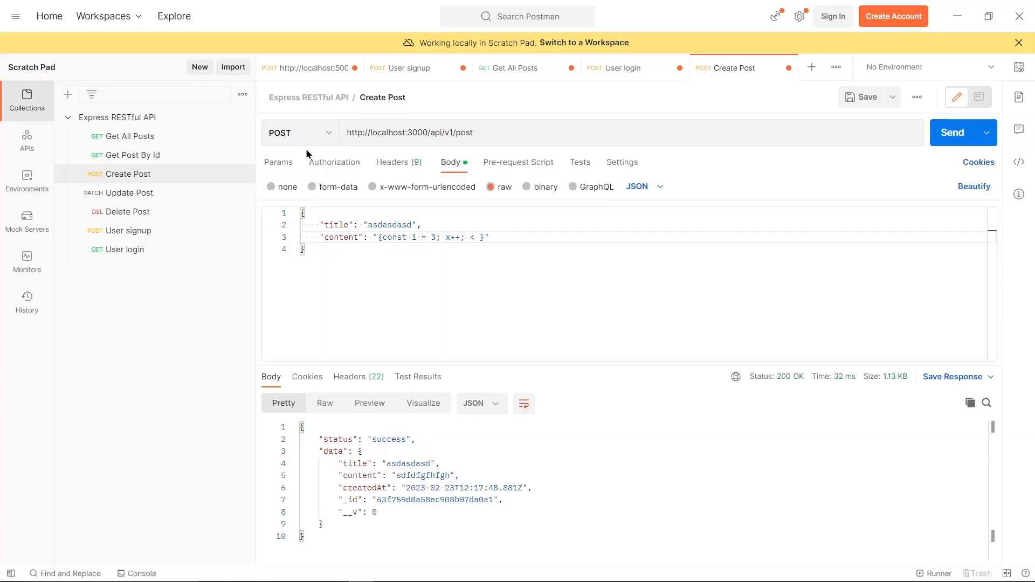
text(</div>)
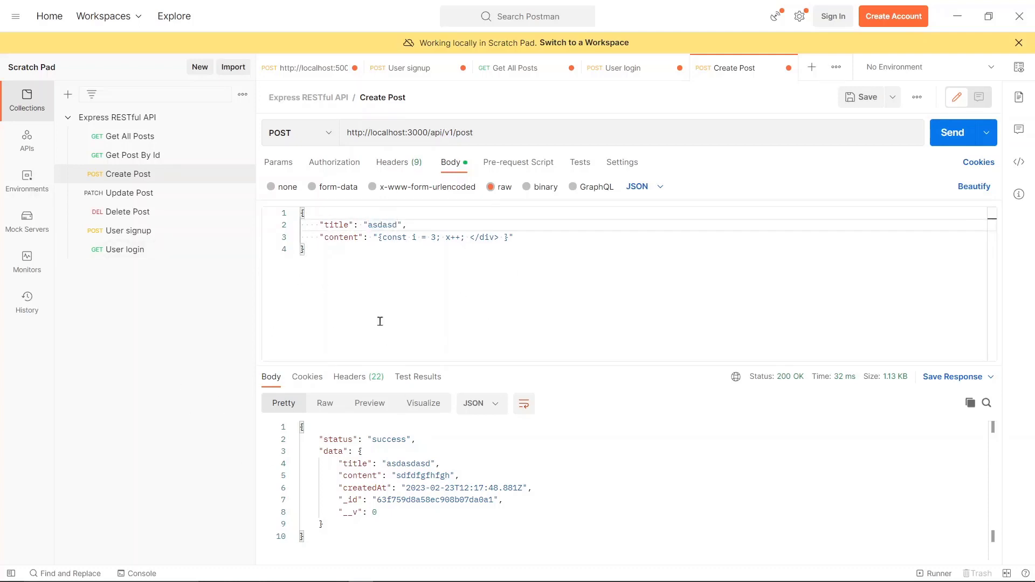
mouse_move(459, 270)
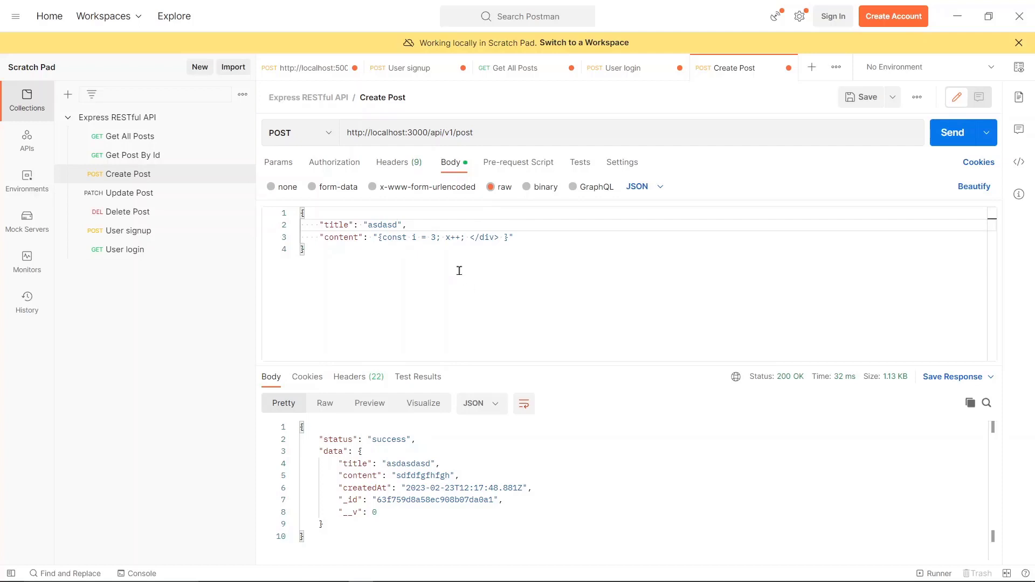
mouse_move(935, 122)
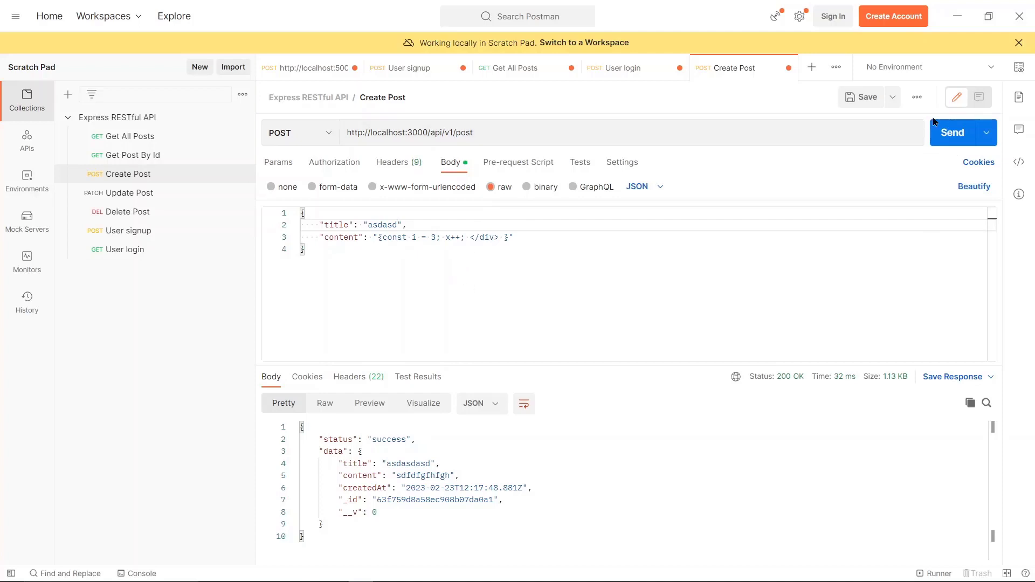
click(953, 133)
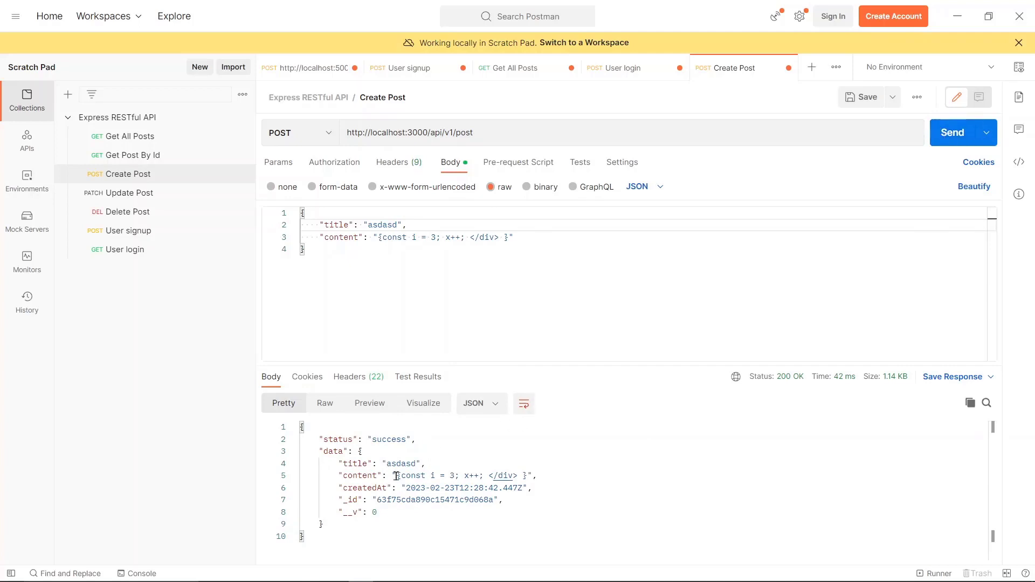
drag(398, 475, 528, 475)
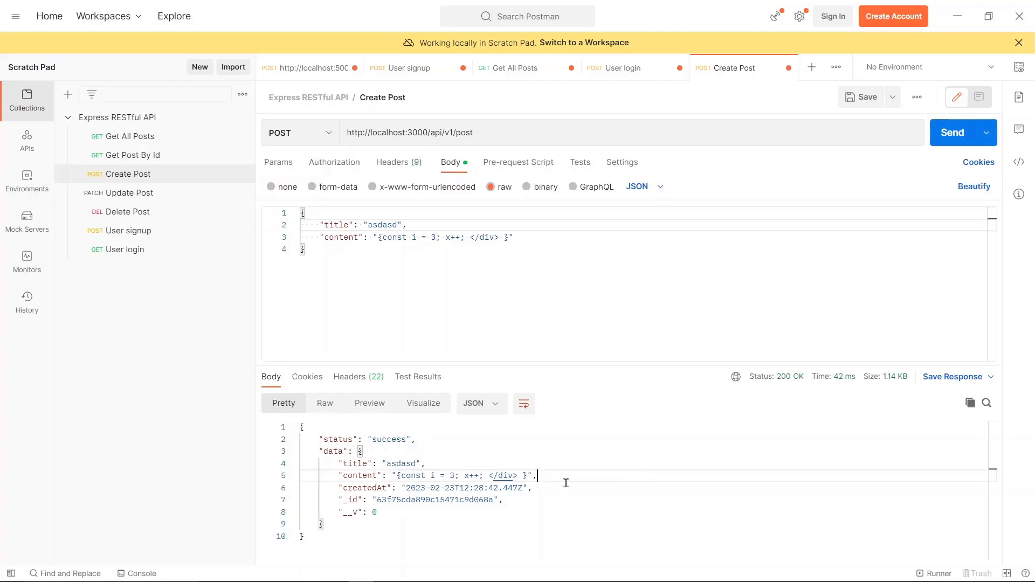
mouse_move(539, 239)
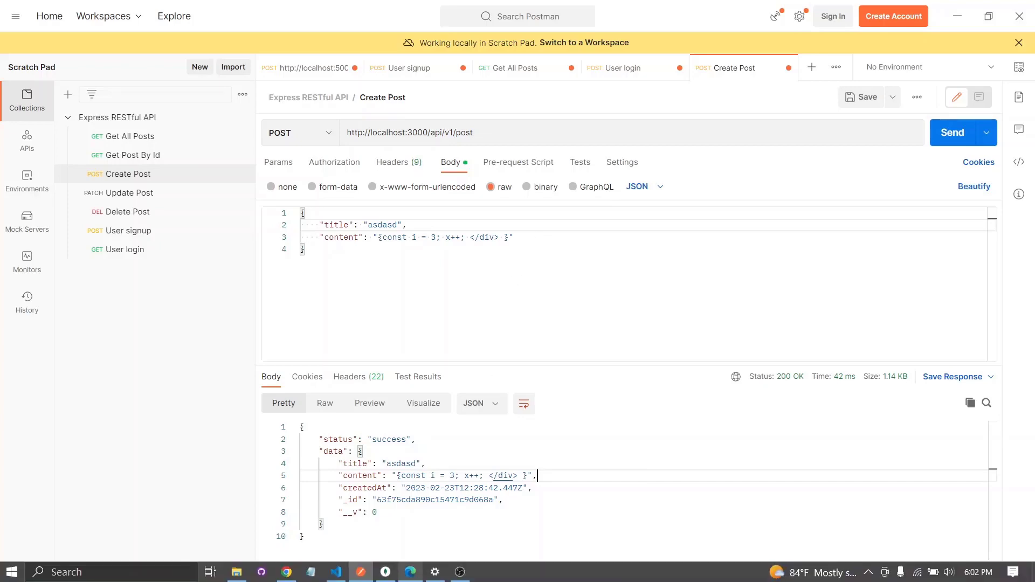
Step: Install xss-clean via npm and start requiring it as const xss in app.js
click(336, 572)
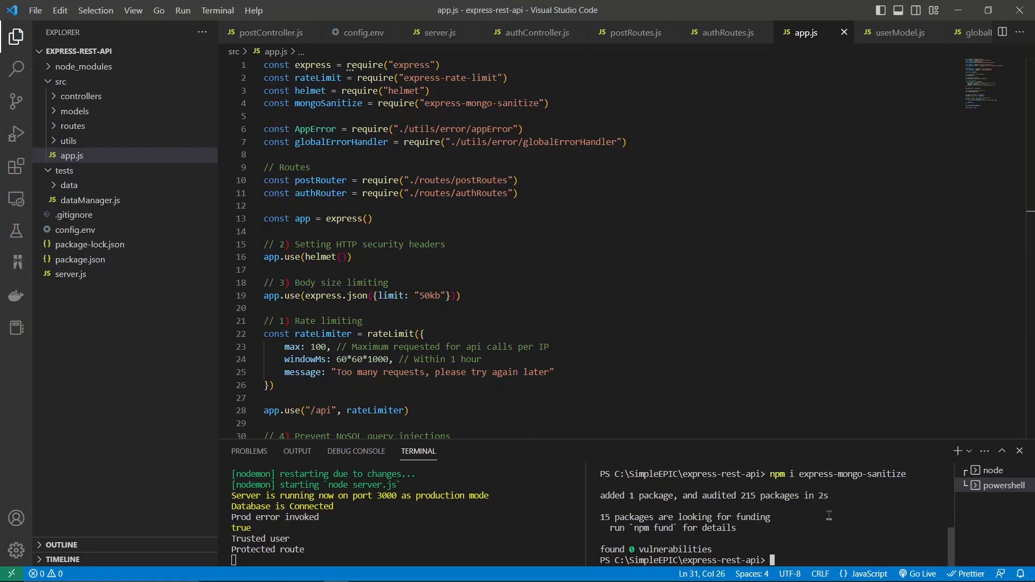
text(npm i)
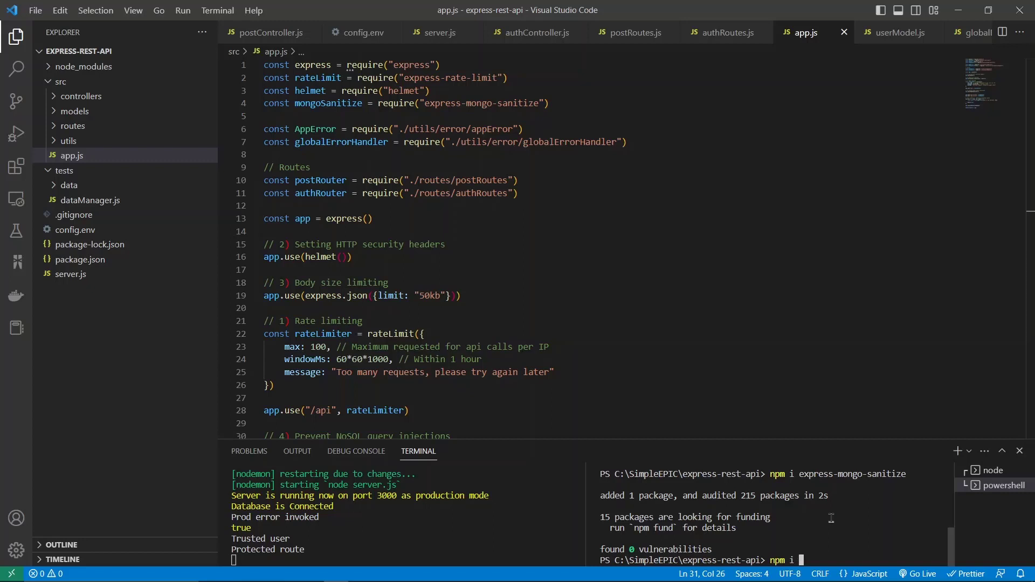
text(xss-clean)
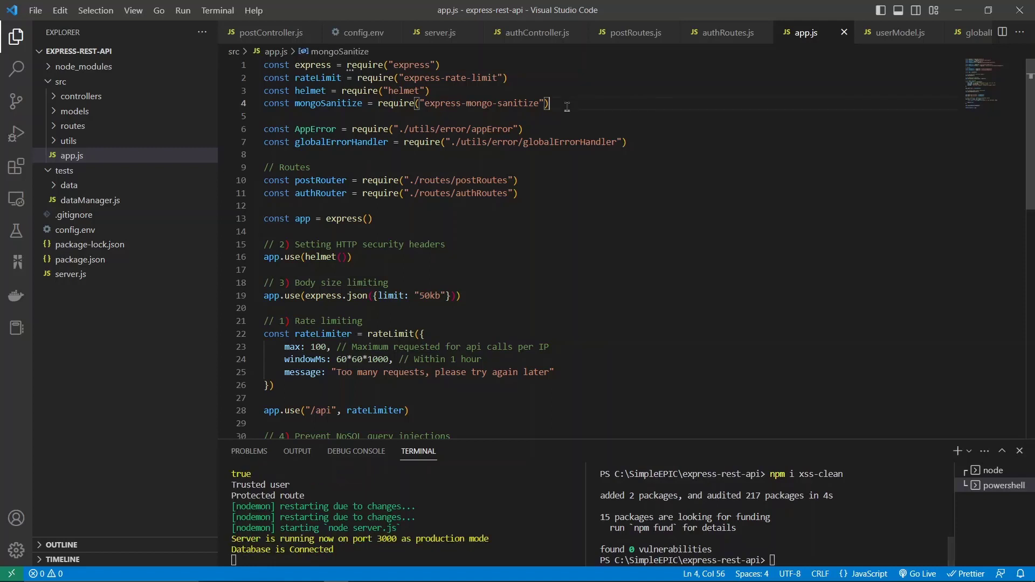
text(const xs)
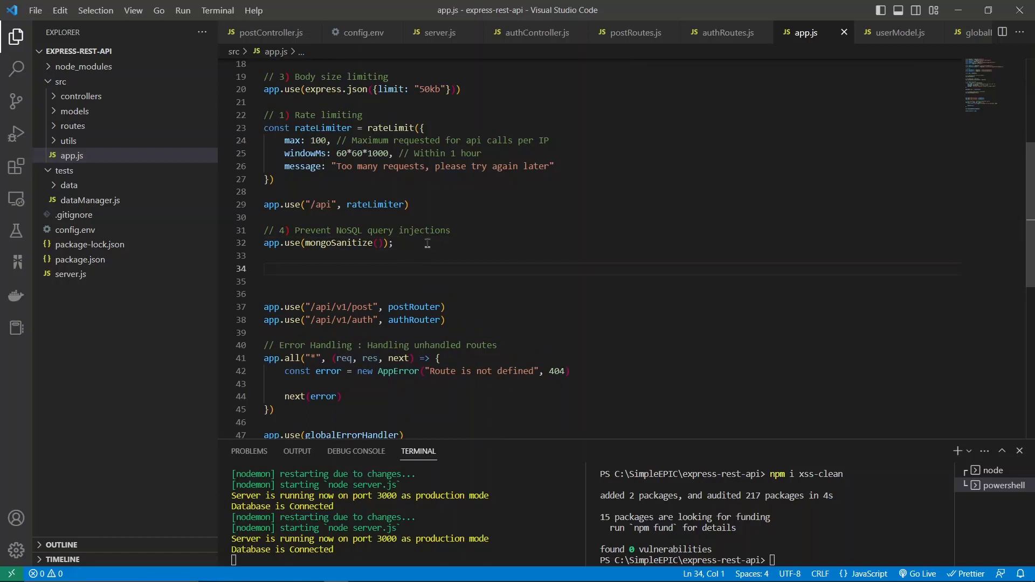
Step: Add '// 5) Data sanitizartion against XSS attacks' comment and app.use(xss()) in app.js
text(// 5)
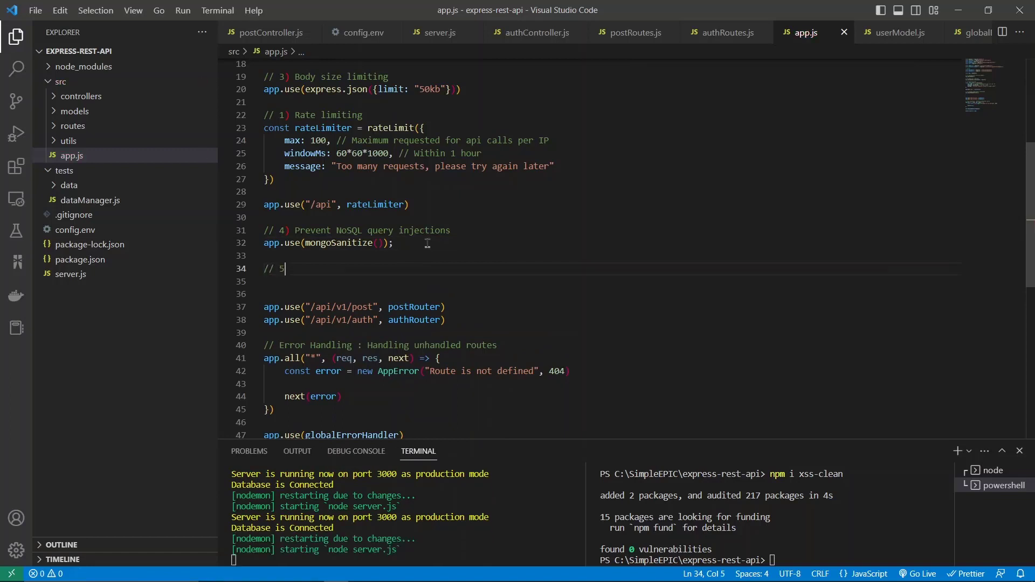
text())
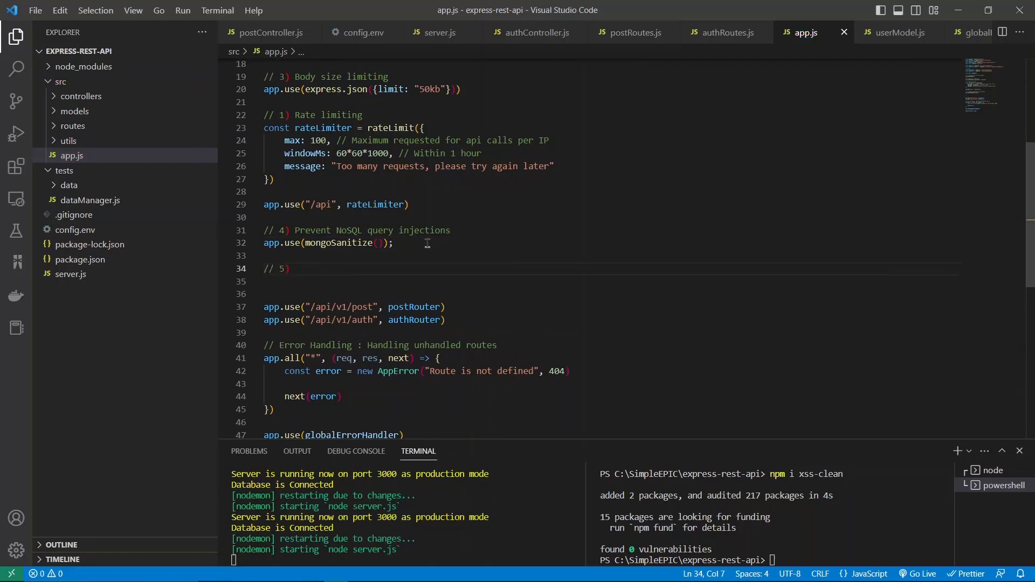
text(Data d)
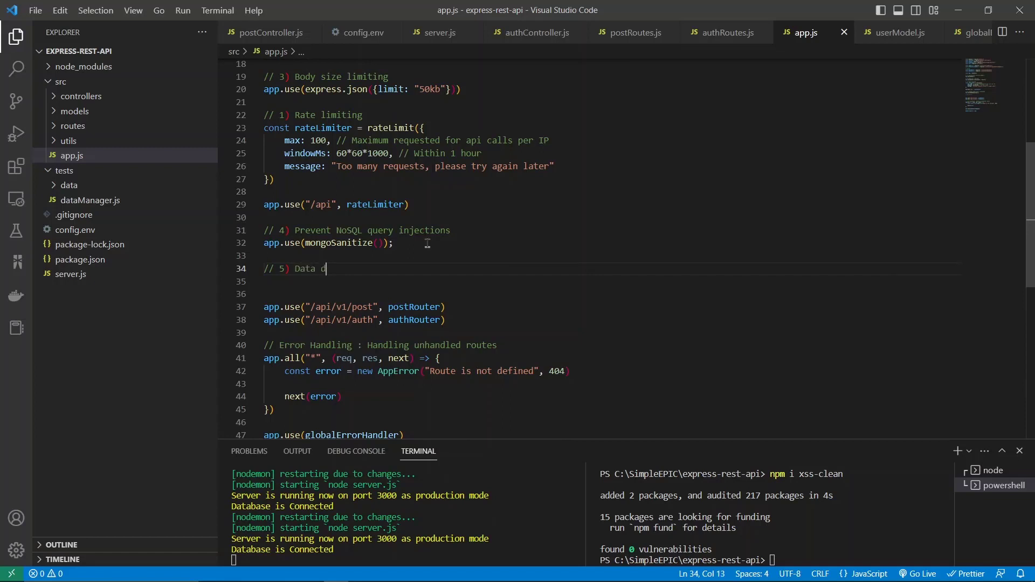
text(sanitizartion)
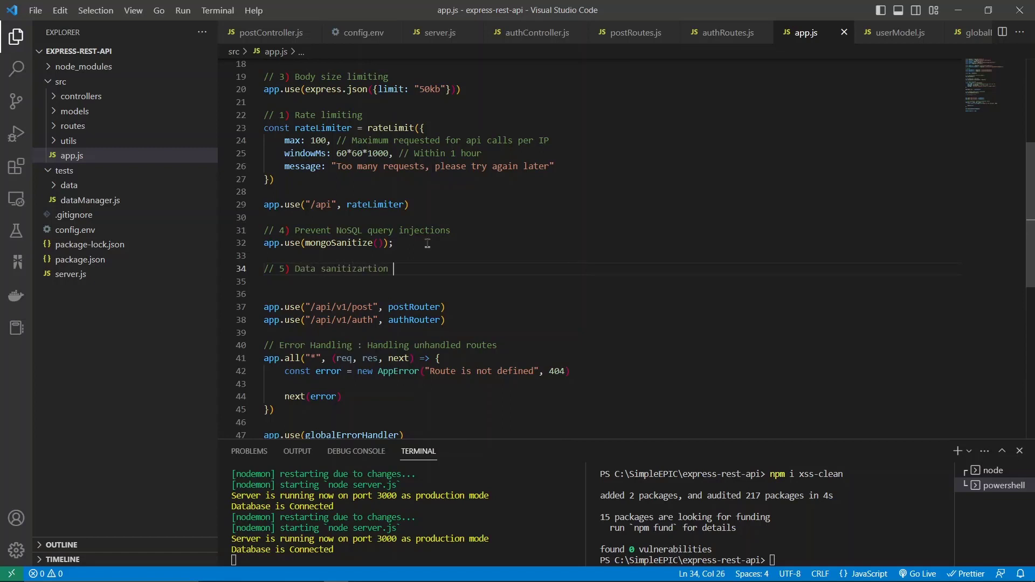
text(against)
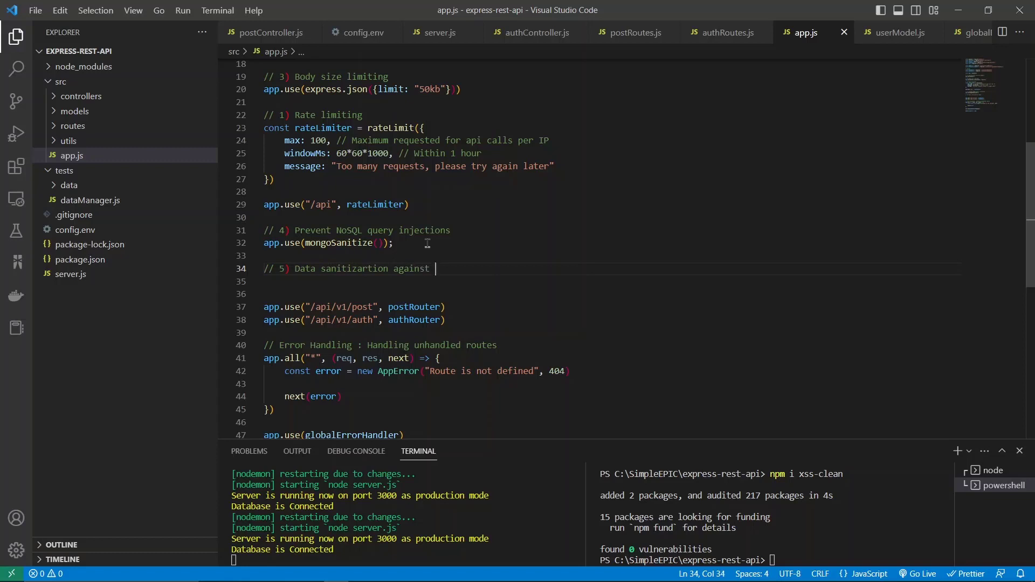
text(XSS attacks)
click(613, 281)
text(app.)
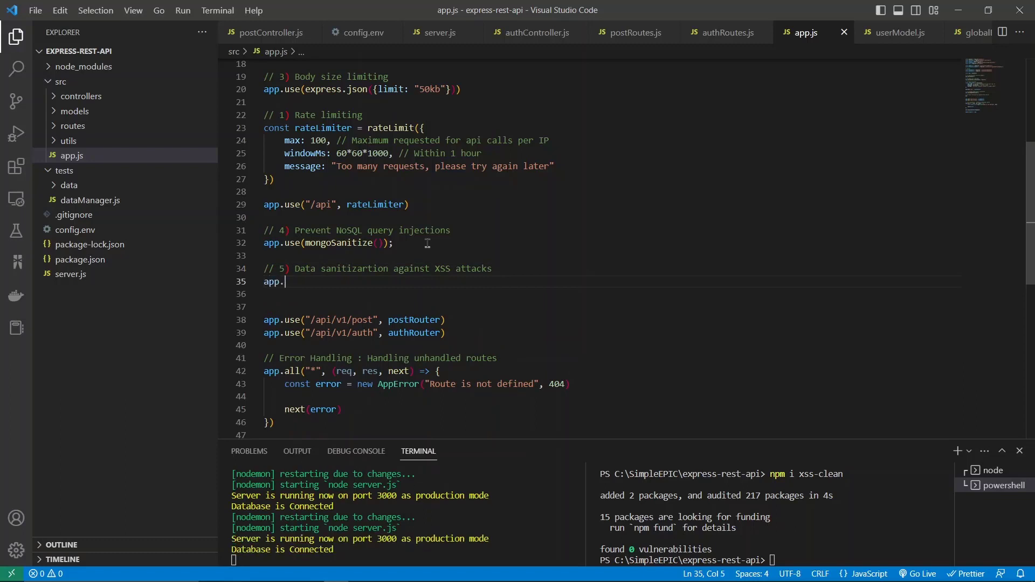
text(use(xss()))
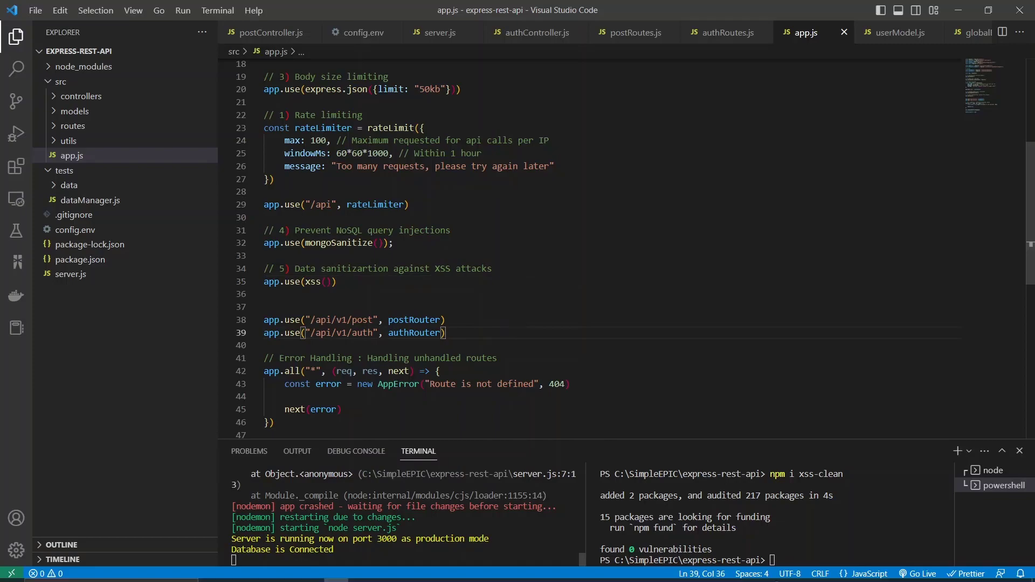
Step: Retitle the post 'sgdsgdg', send Create Post, and select the closing div tag
click(359, 571)
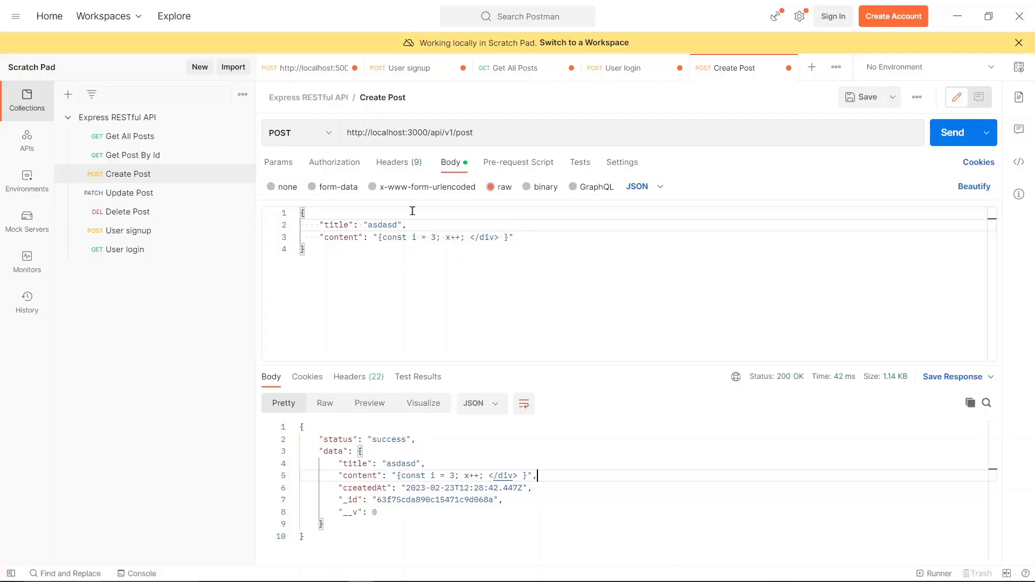
double_click(382, 225)
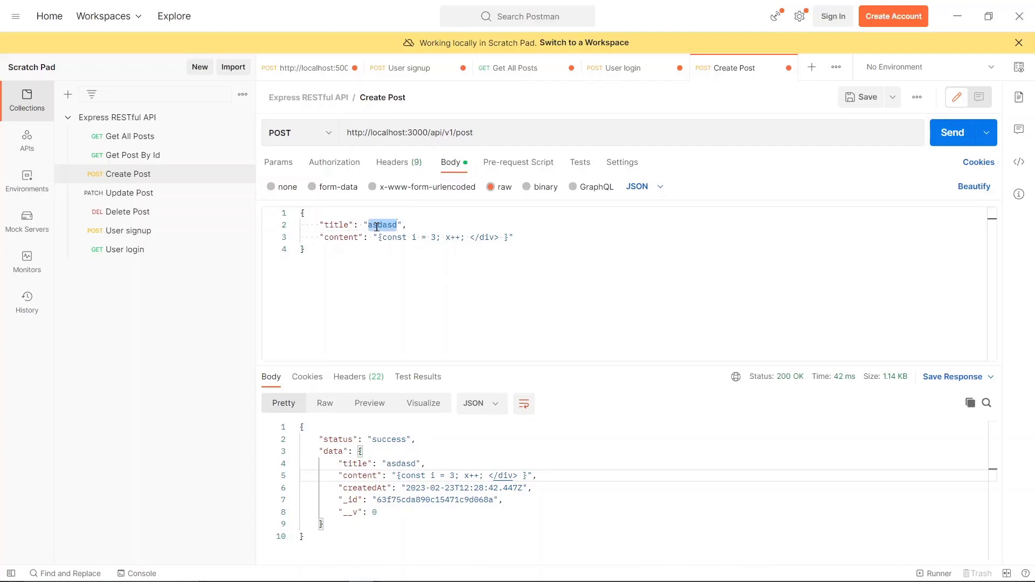
text(sgdsgdg)
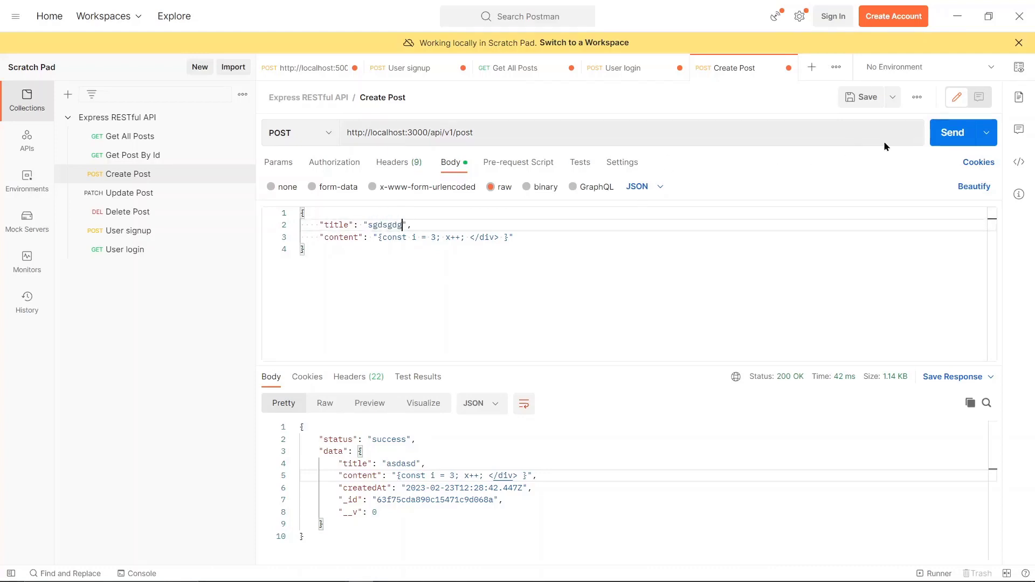
click(953, 132)
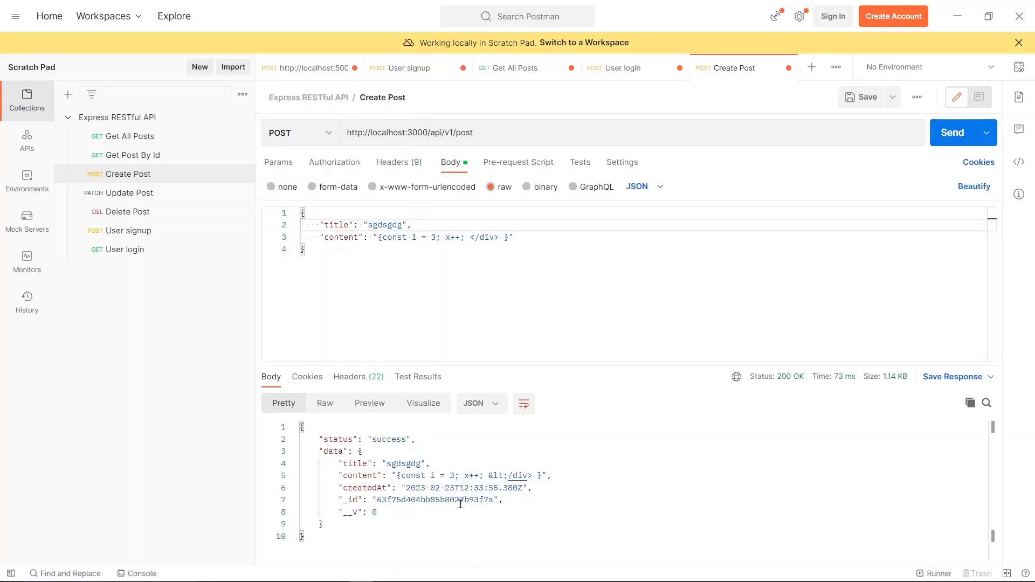
mouse_move(398, 490)
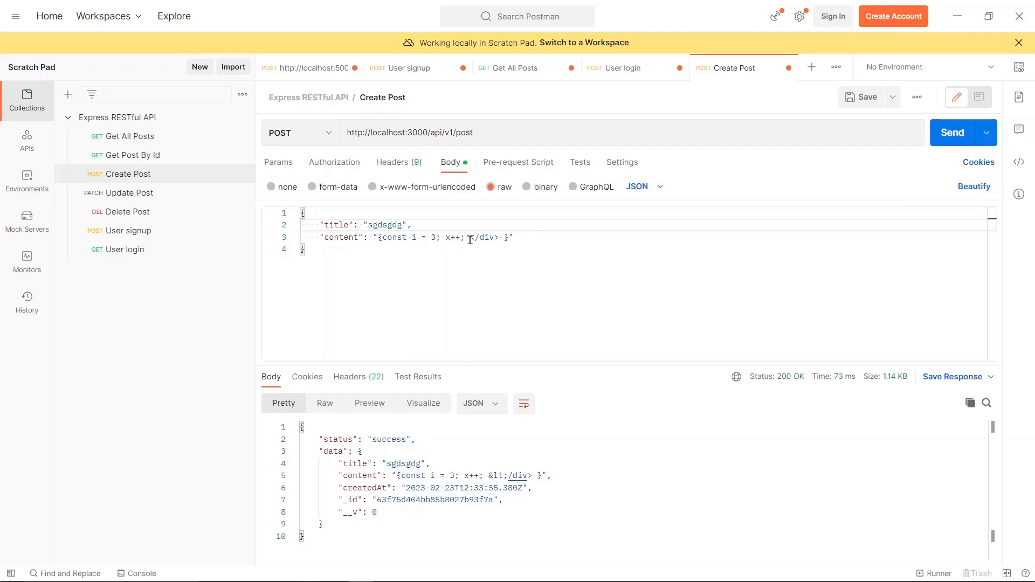
double_click(483, 237)
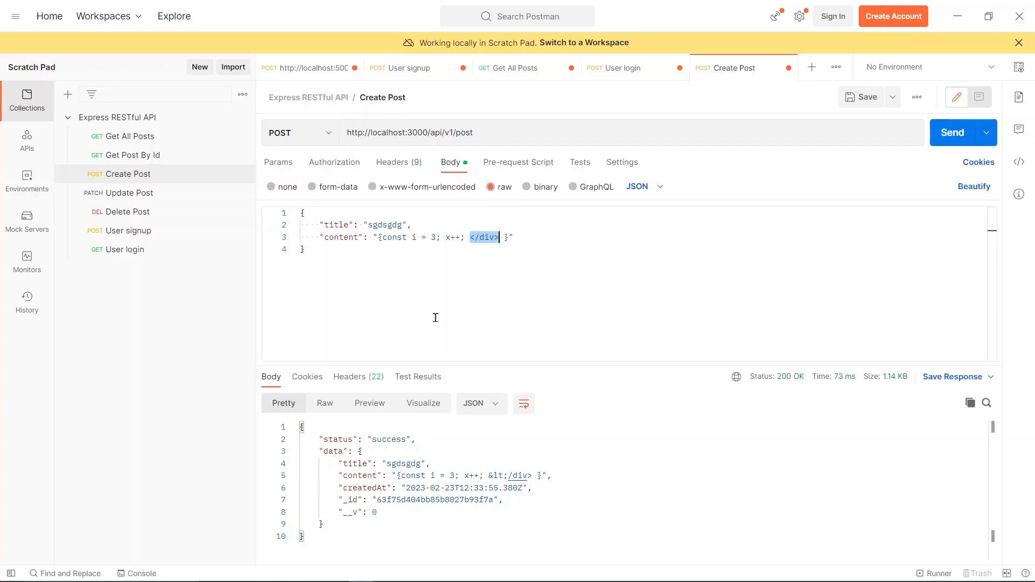
mouse_move(489, 479)
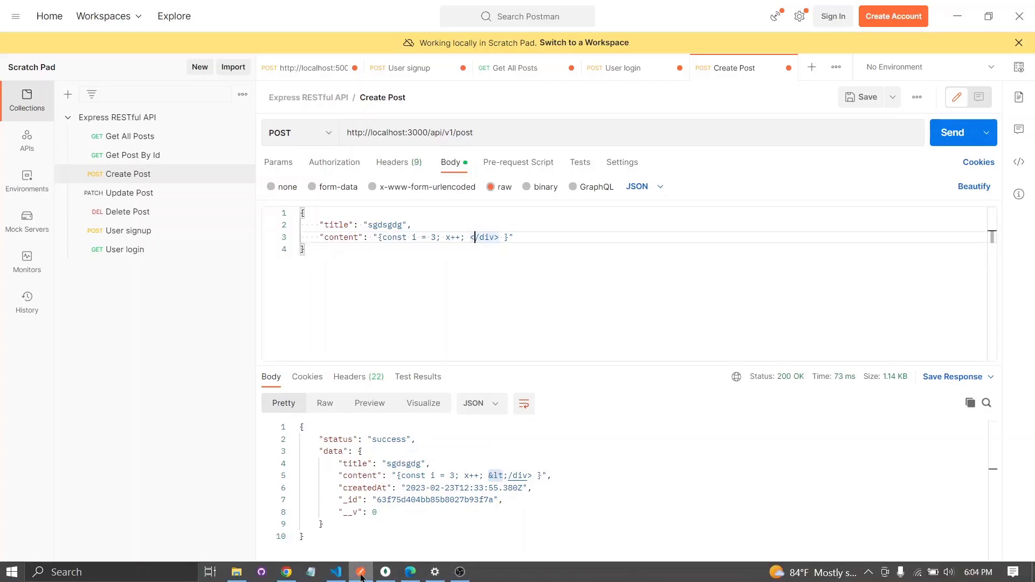
Step: Maximize MongoDB Compass and scroll the simpleepic_db posts collection to the sgdsgdg document
click(385, 571)
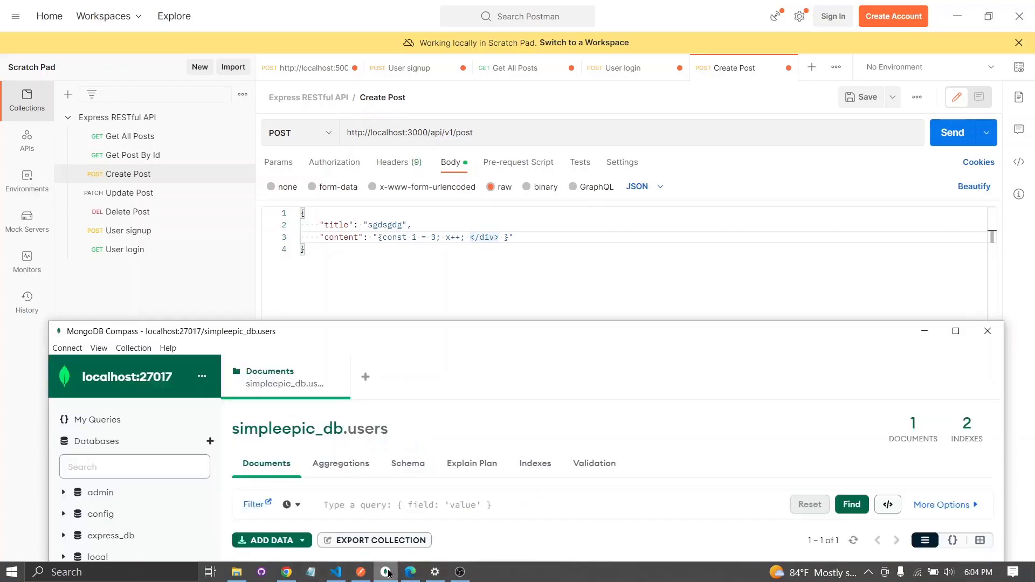
click(955, 331)
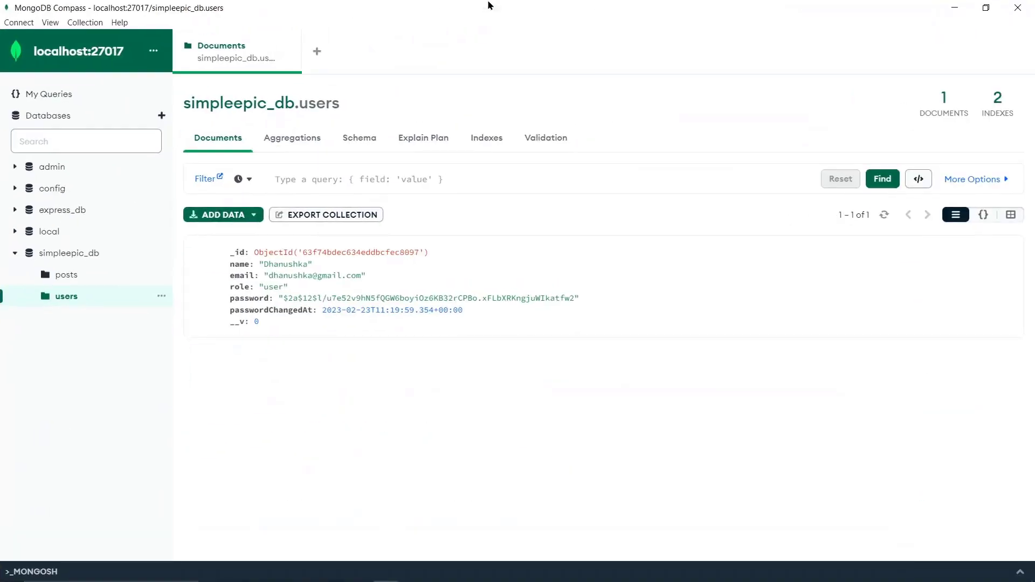
click(65, 274)
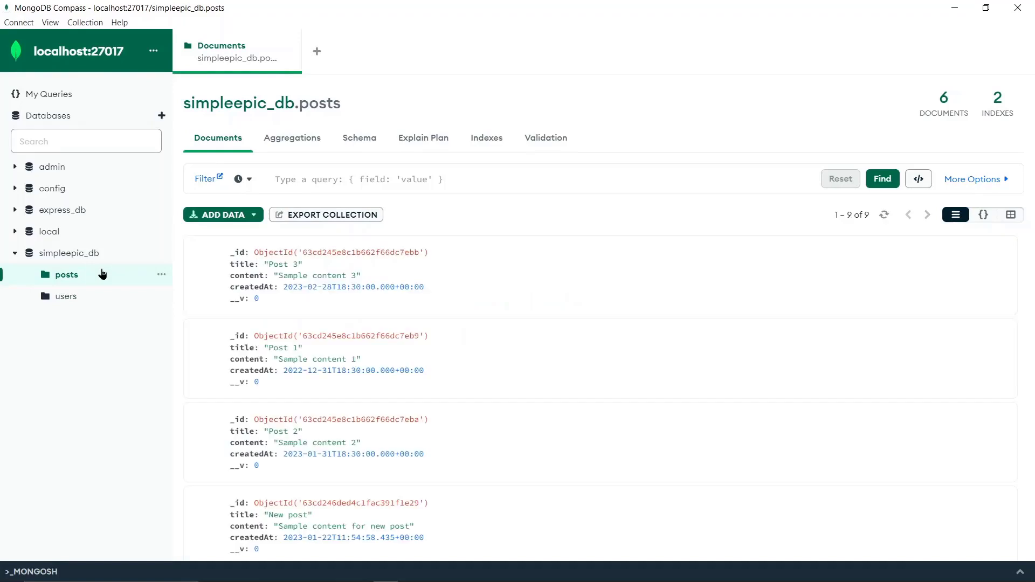
scroll(down, 3)
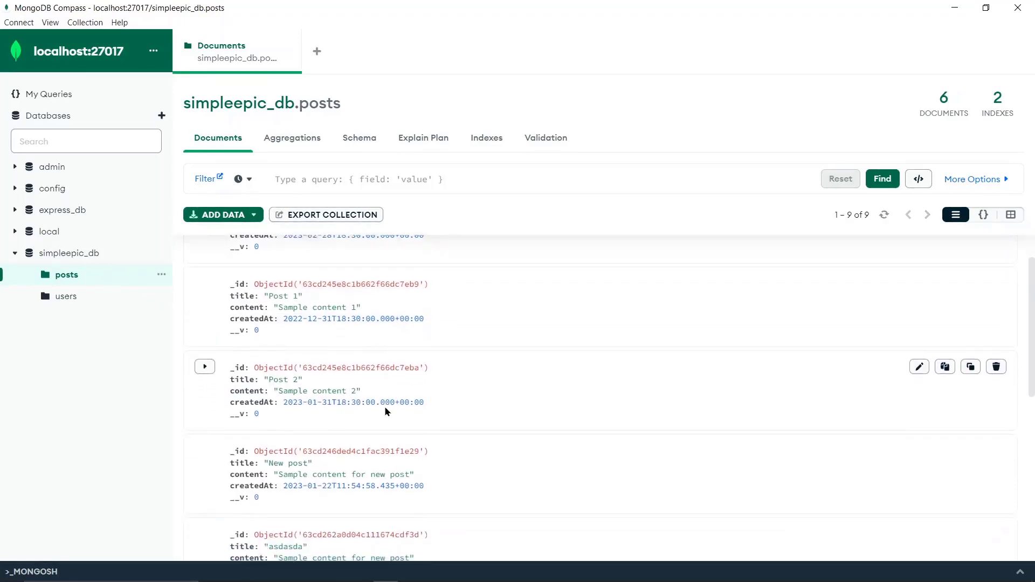
scroll(down, 3)
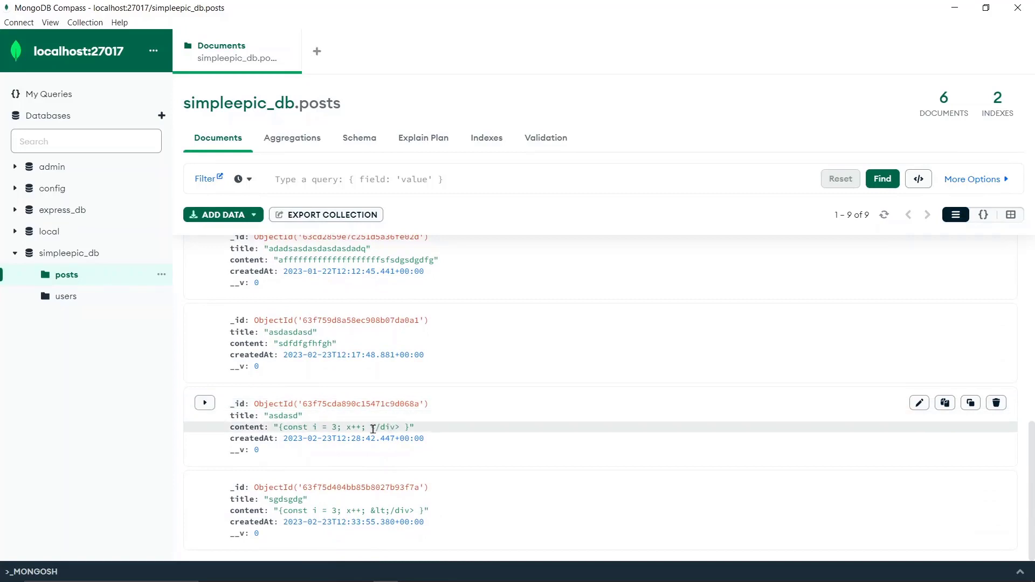
double_click(386, 427)
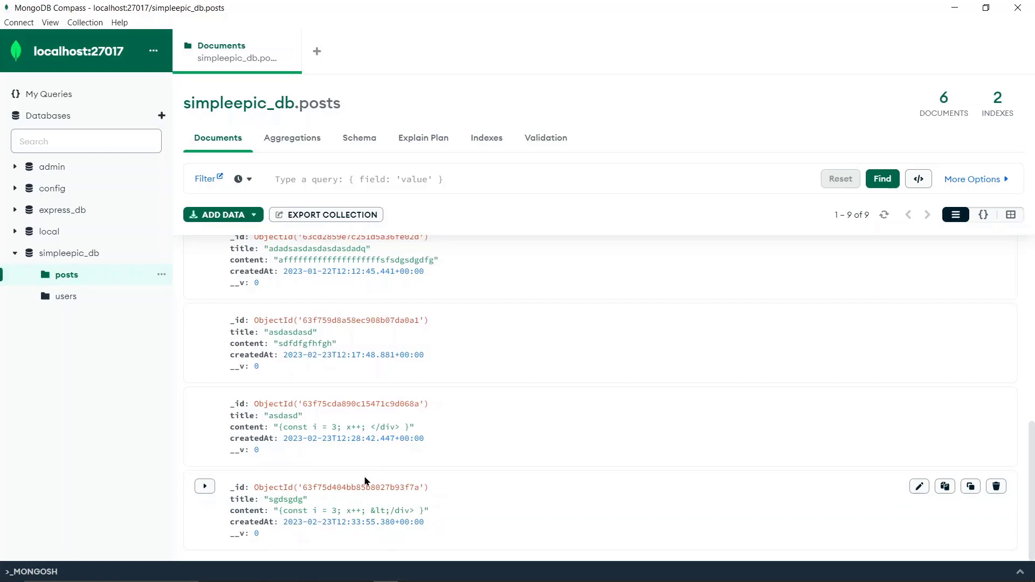
mouse_move(387, 565)
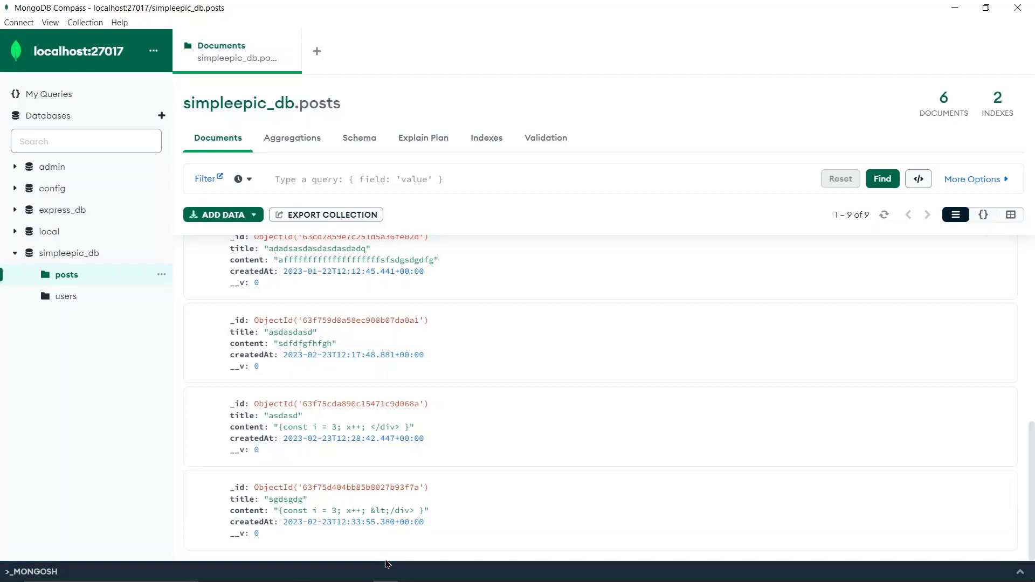